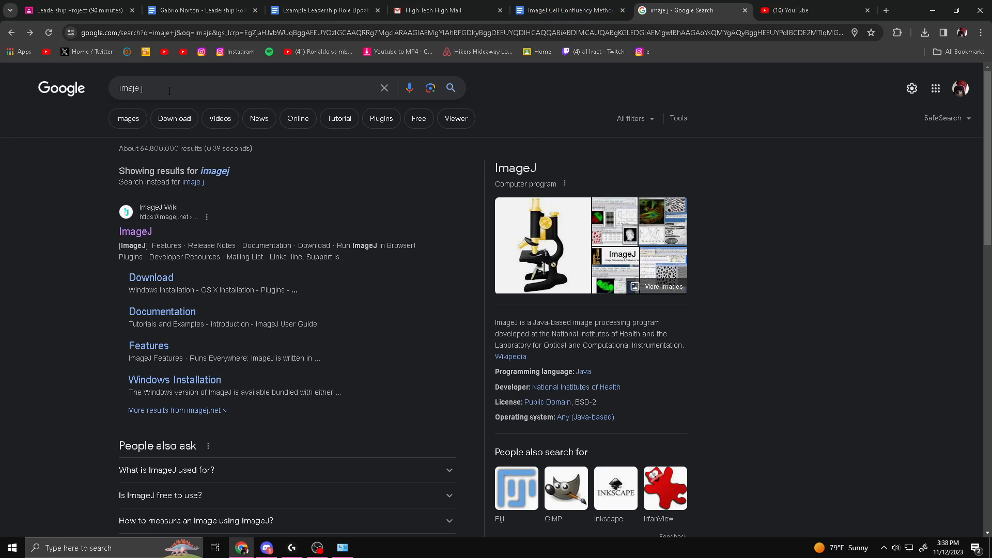
# Open the ImageJ site from the Google results and launch ImageJ in the browser
pyautogui.click(253, 88)
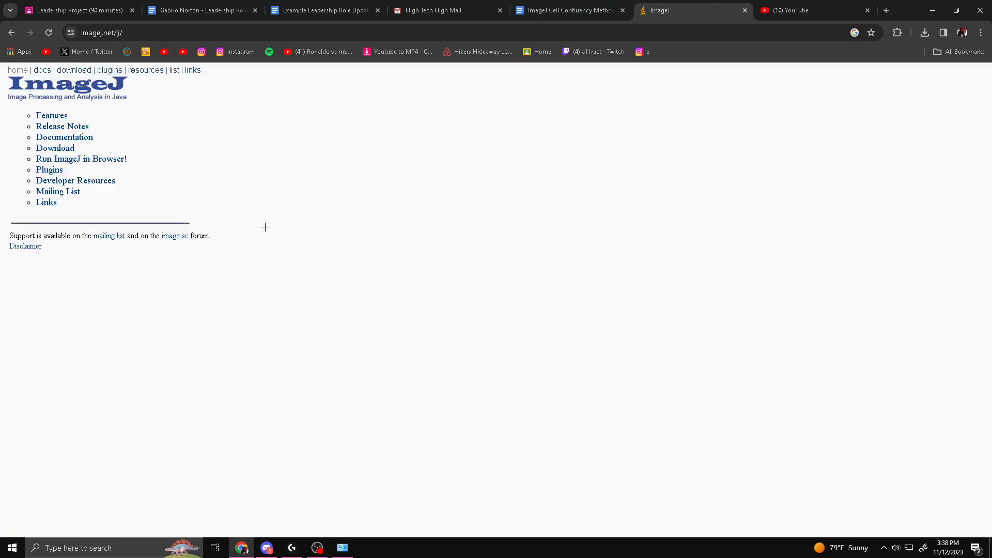
pyautogui.moveTo(81, 158)
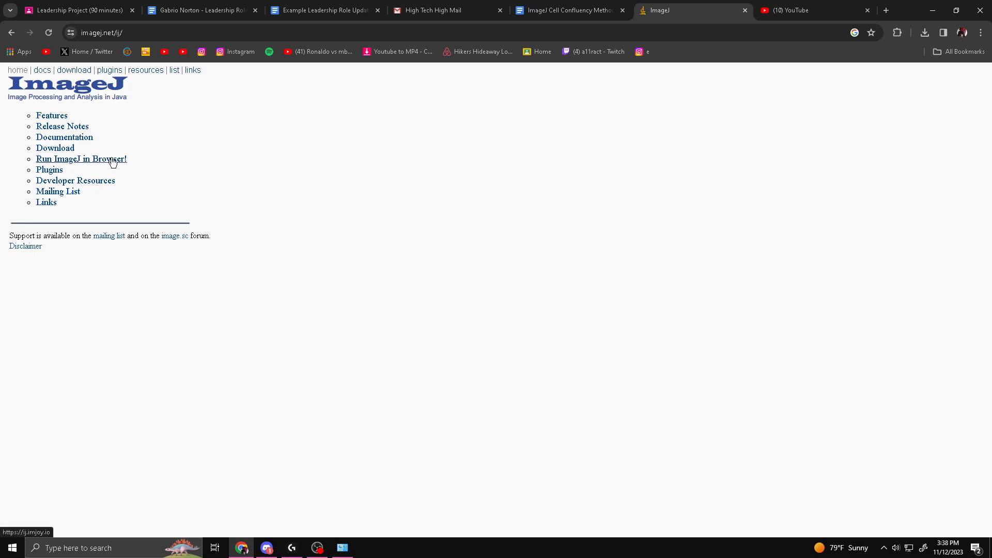
pyautogui.click(81, 159)
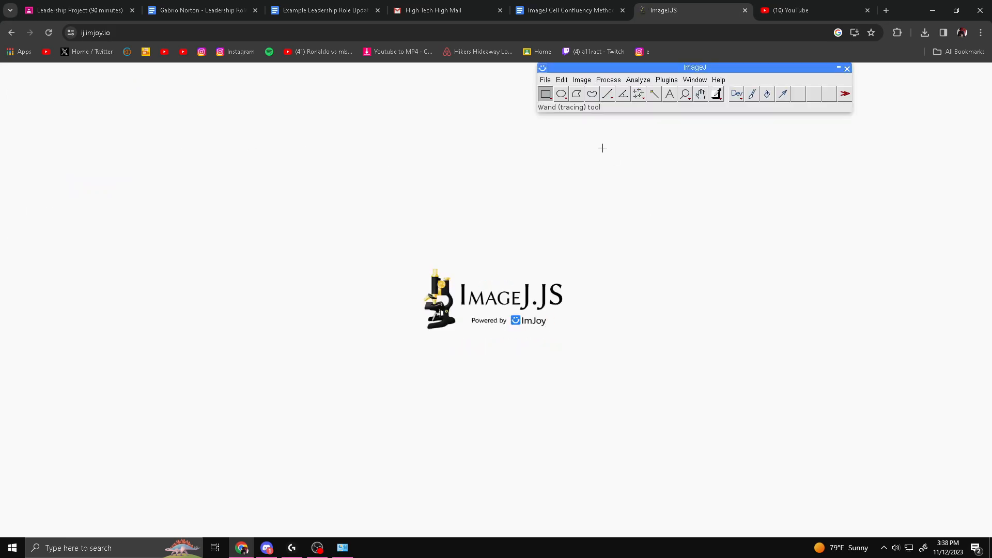
pyautogui.moveTo(559, 94)
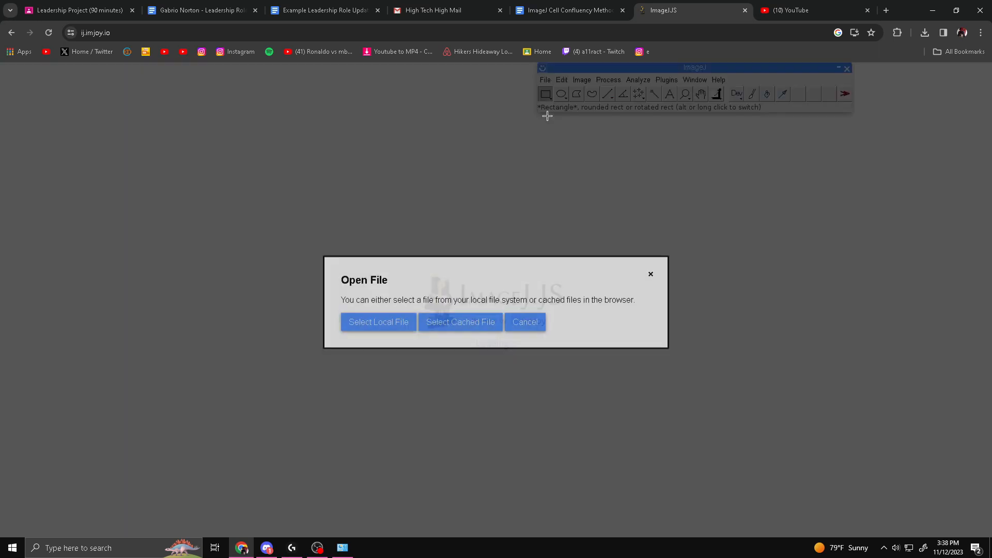
# Load the Negative Control JPG from Downloads and move its window toward the top
pyautogui.click(378, 321)
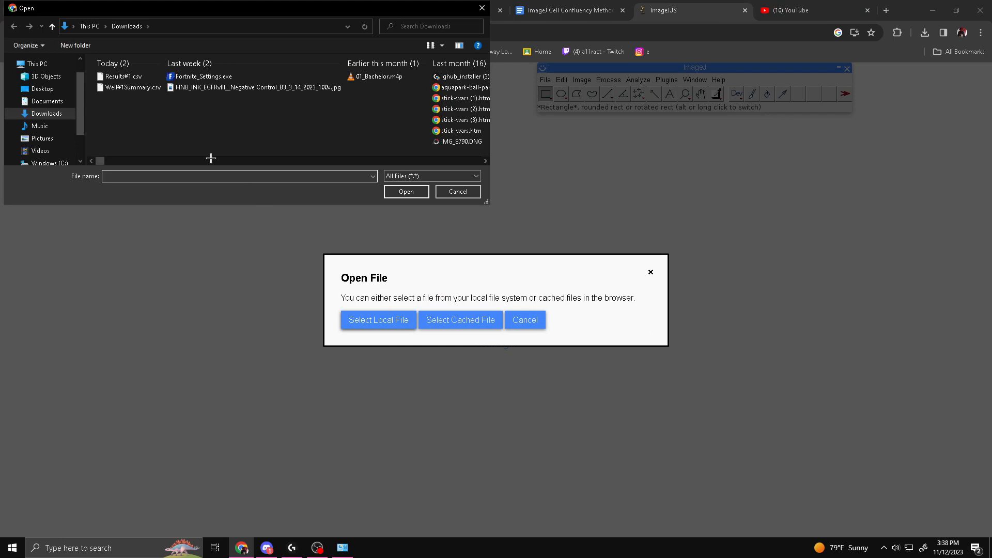
pyautogui.click(255, 87)
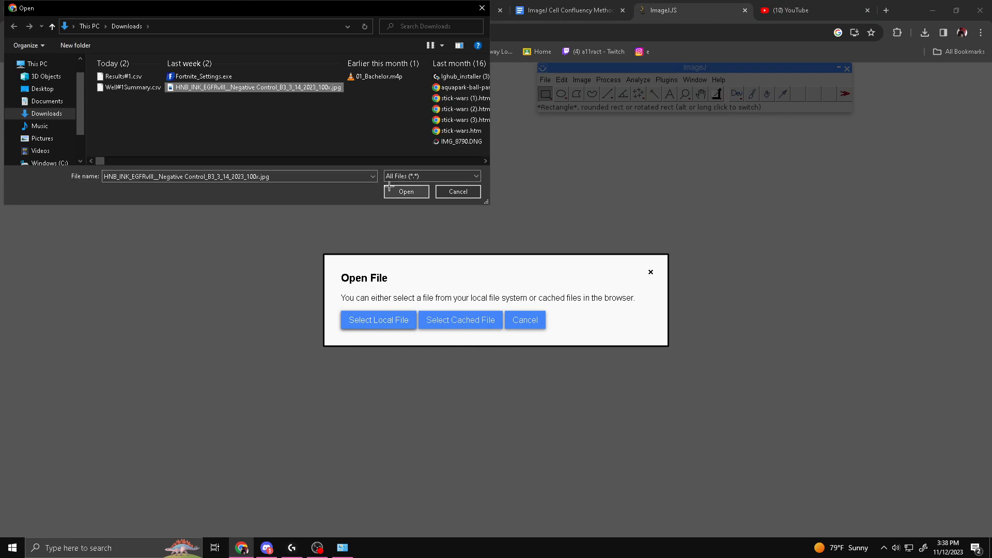
pyautogui.click(405, 191)
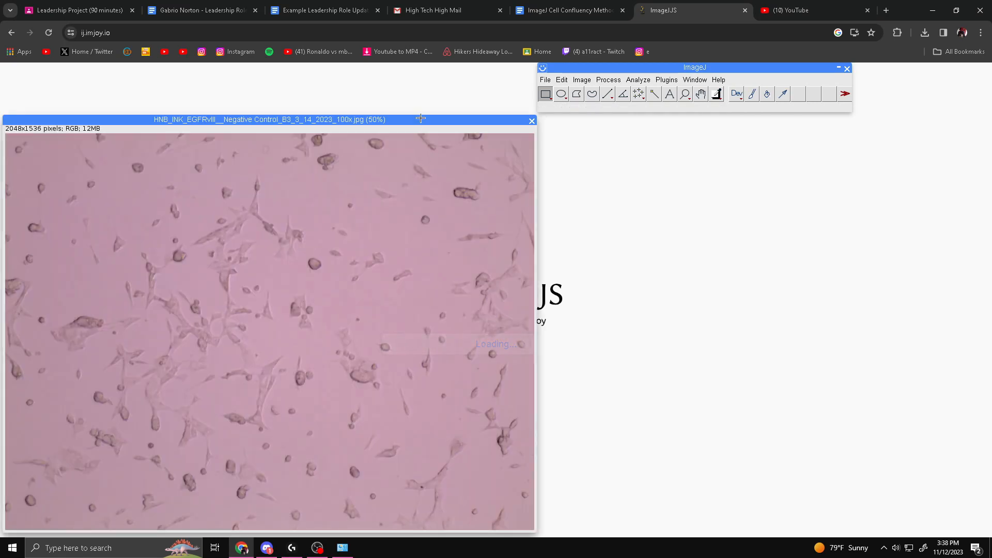
pyautogui.moveTo(268, 119); pyautogui.dragTo(273, 93)
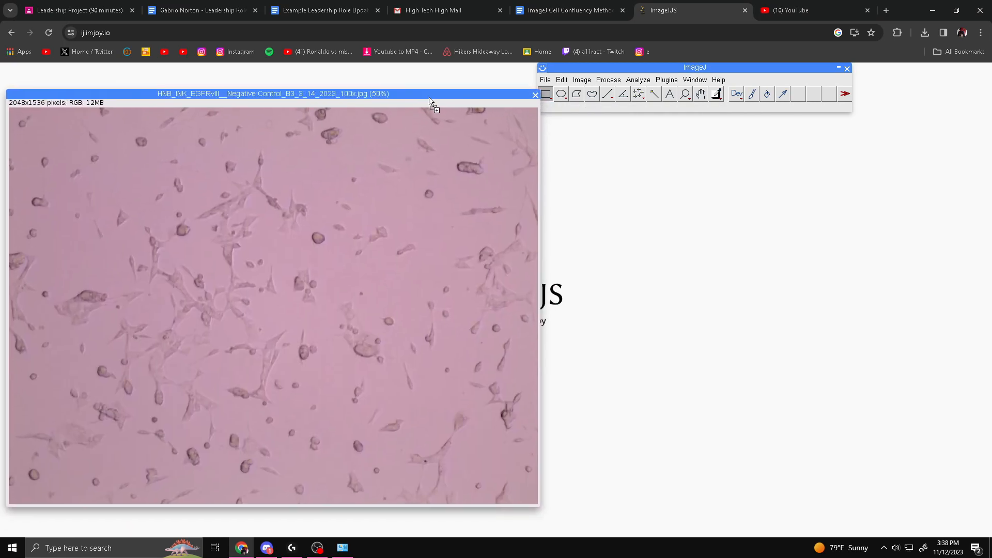
# Change the image type from RGB colour to 16-bit via Image > Type
pyautogui.click(581, 80)
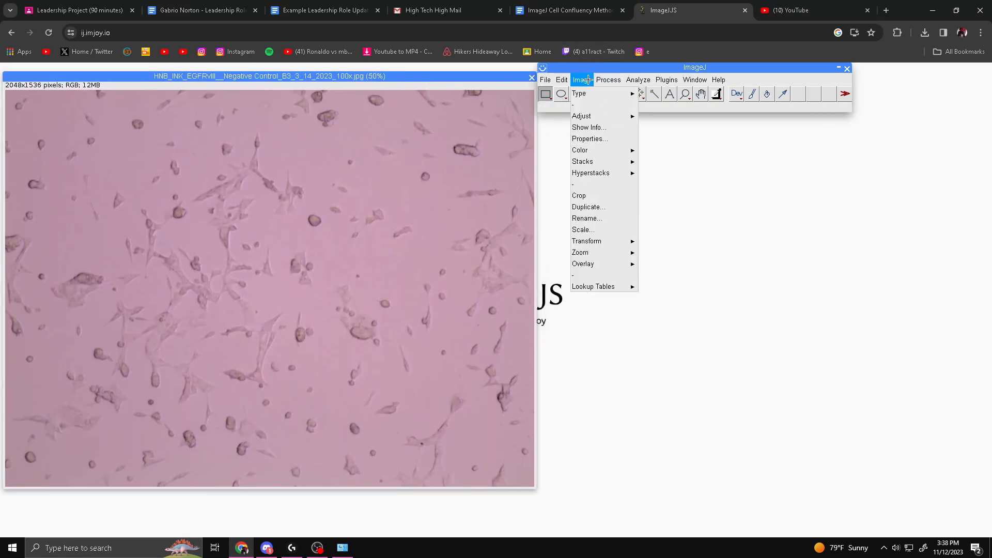
pyautogui.click(579, 93)
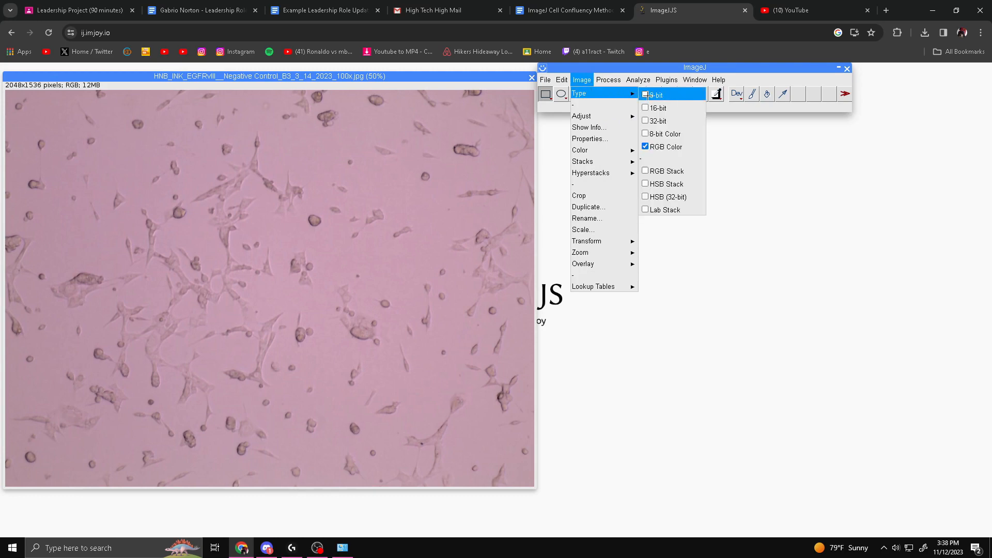
pyautogui.click(659, 108)
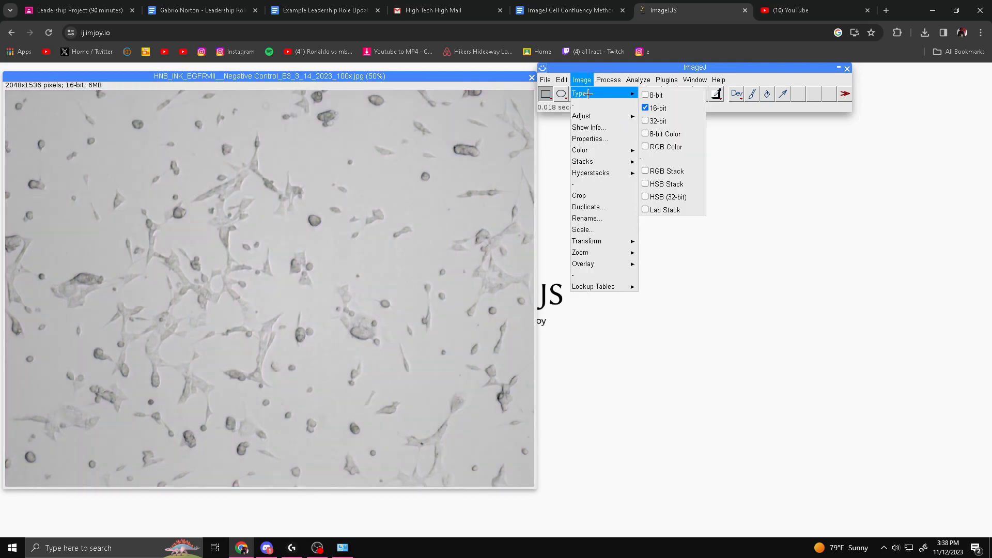
pyautogui.moveTo(658, 107)
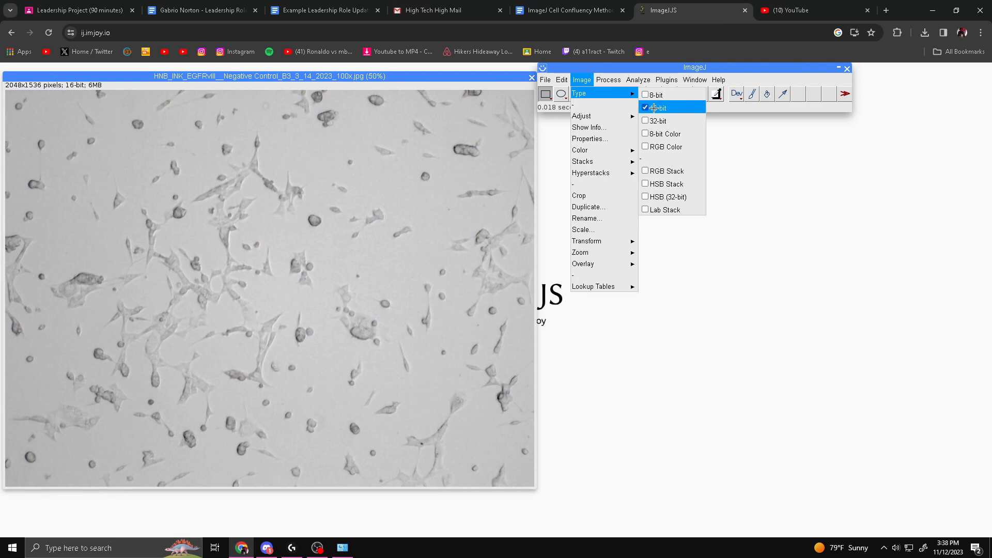
pyautogui.click(658, 107)
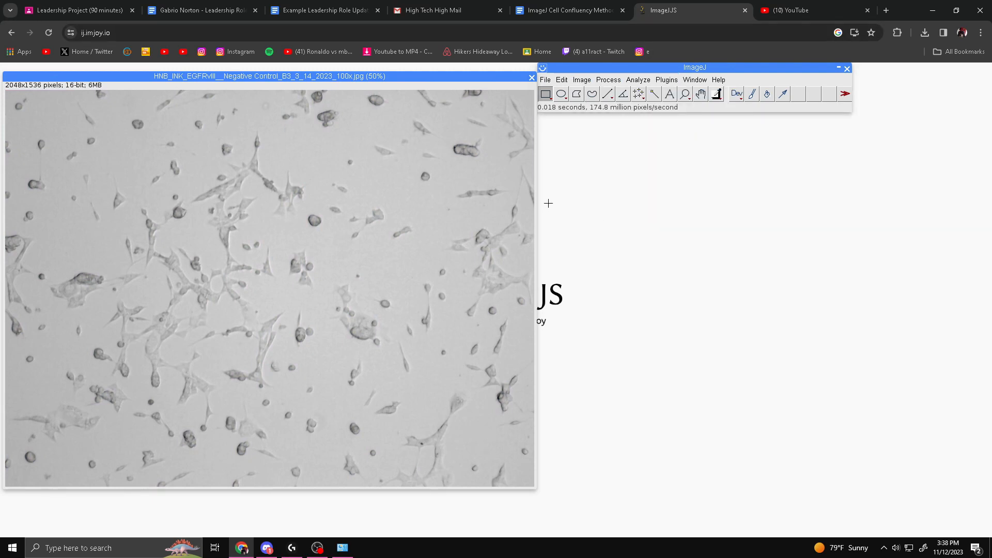
# Raise contrast in Brightness/Contrast to a display range of about 109–212
pyautogui.click(581, 79)
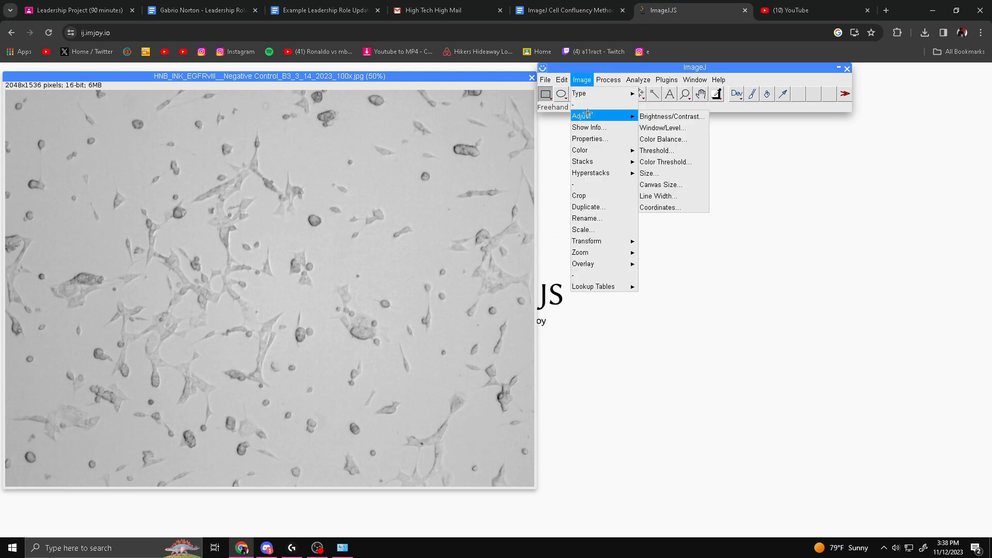
pyautogui.click(671, 116)
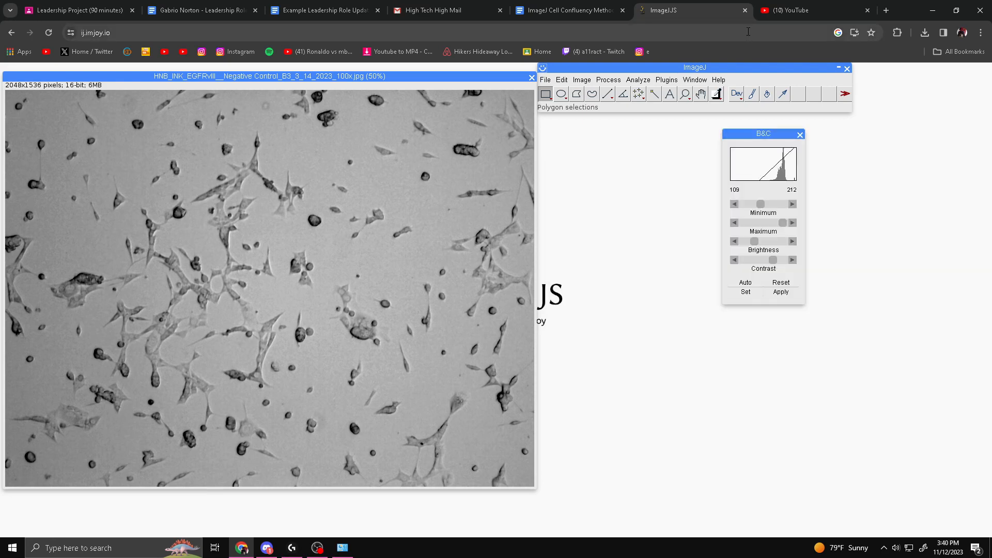
pyautogui.click(666, 79)
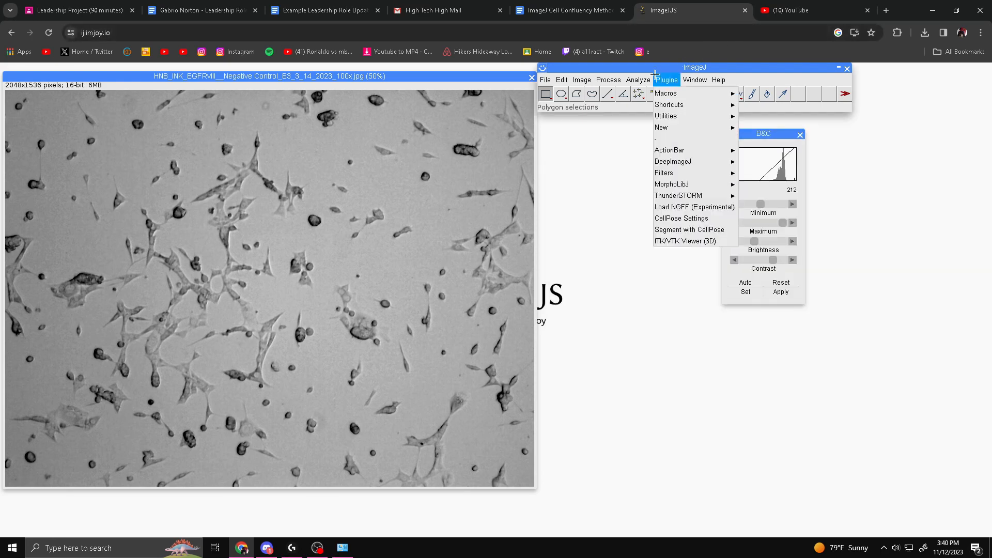
# Apply Subtract Background with Light background checked, previewed, then confirmed
pyautogui.click(608, 80)
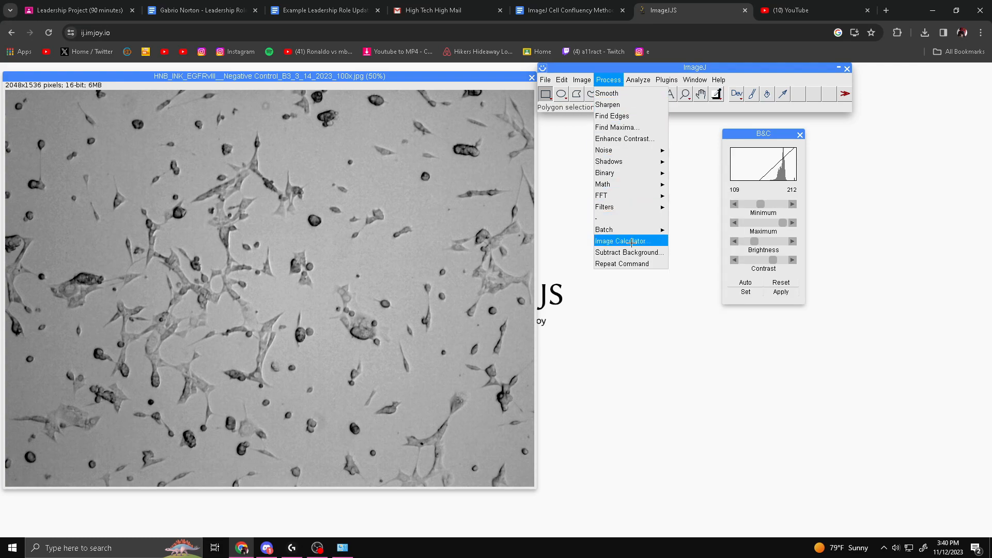
pyautogui.click(629, 251)
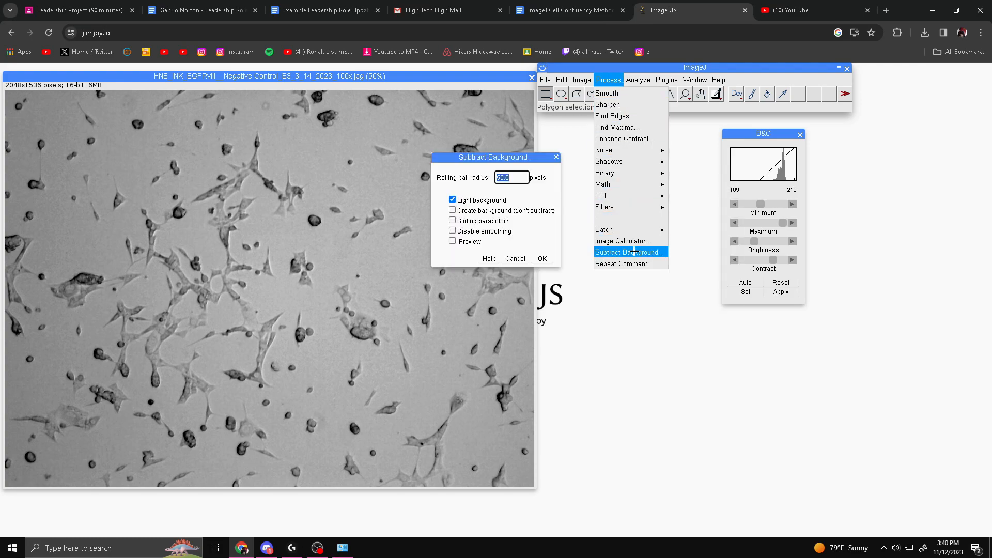
pyautogui.click(453, 242)
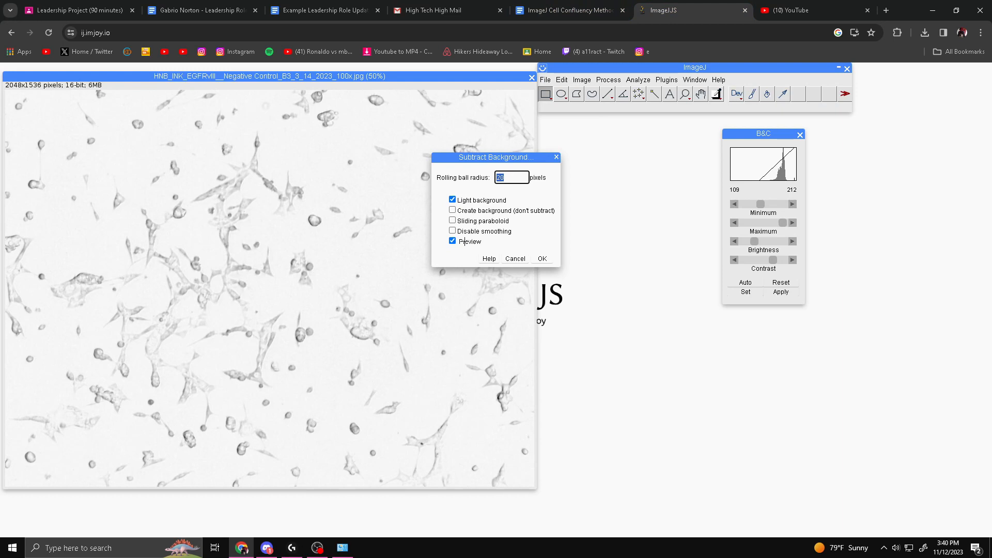
pyautogui.click(541, 259)
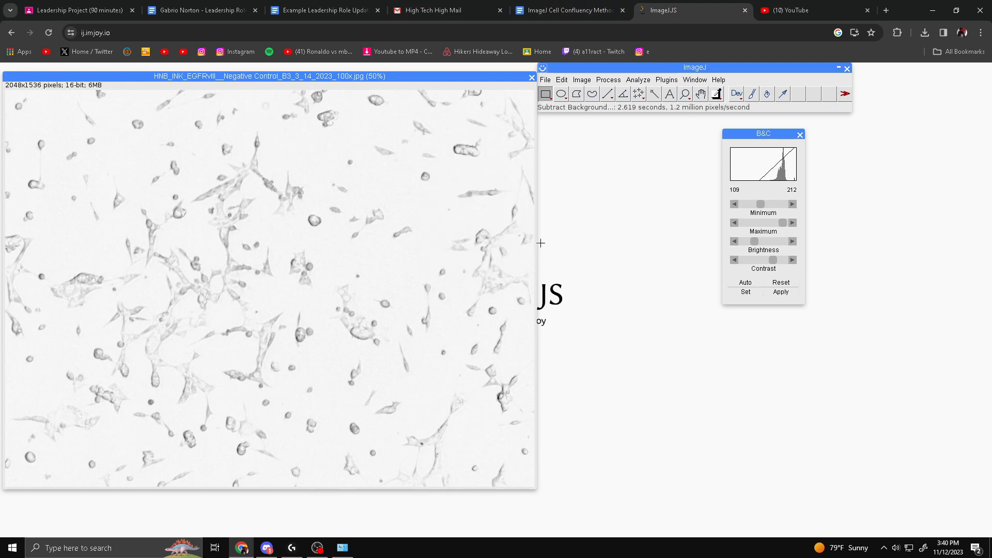
pyautogui.moveTo(473, 166)
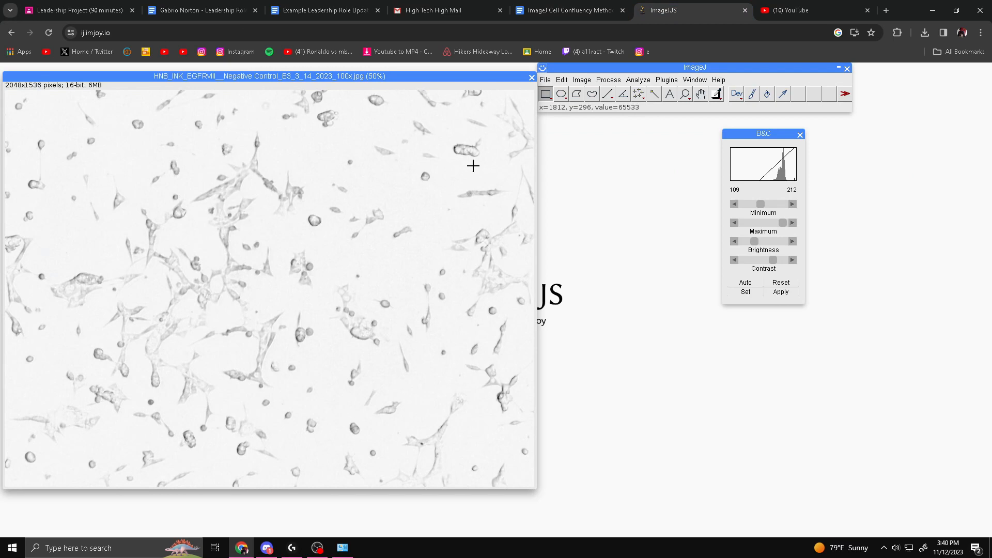
# Set the threshold upper value to 65528, marking about 12.5% of the image
pyautogui.click(580, 79)
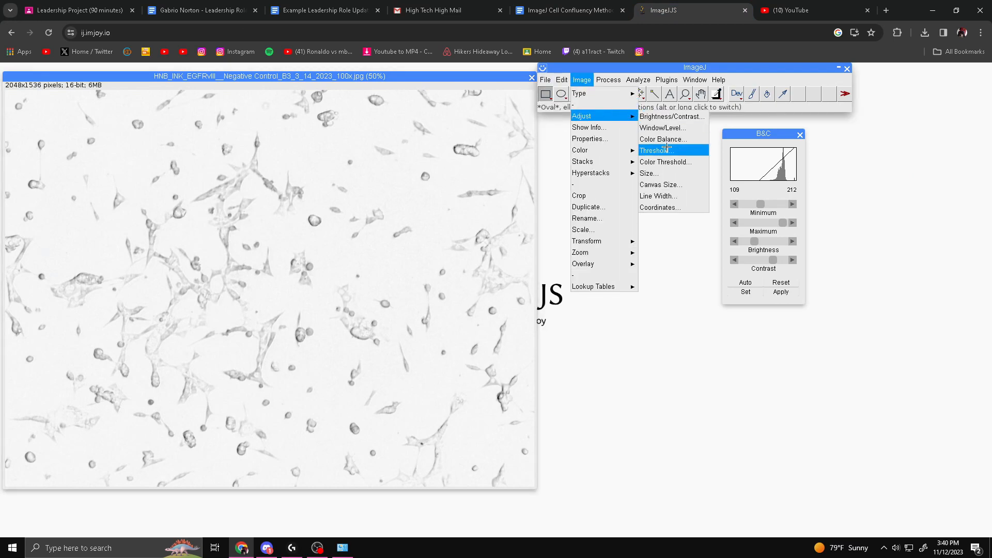
pyautogui.click(654, 149)
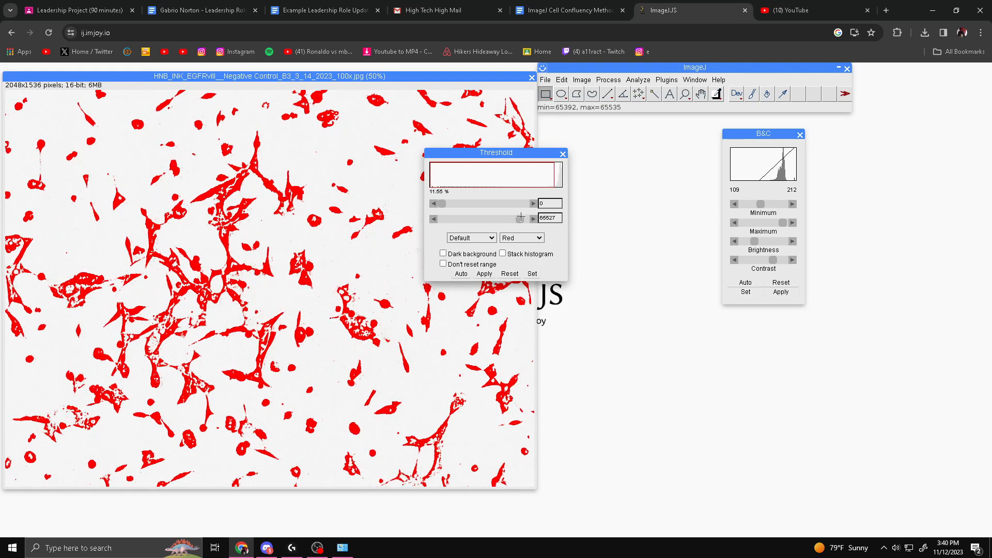
pyautogui.click(533, 218)
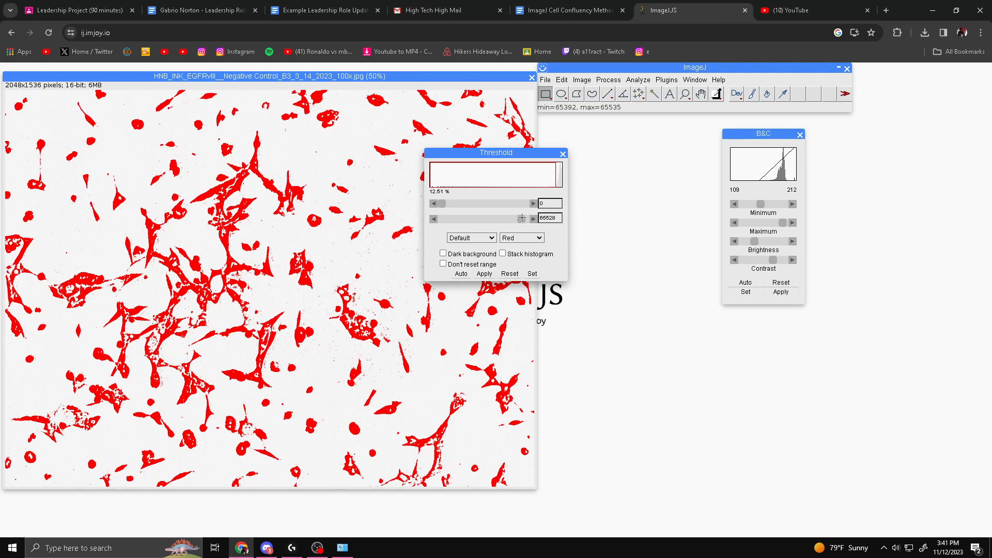
pyautogui.moveTo(478, 345)
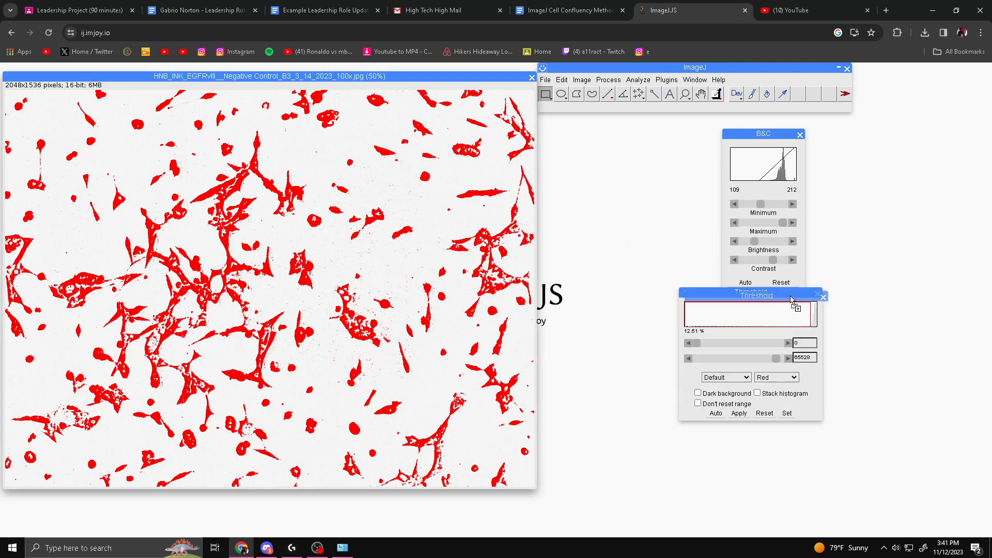
pyautogui.click(738, 414)
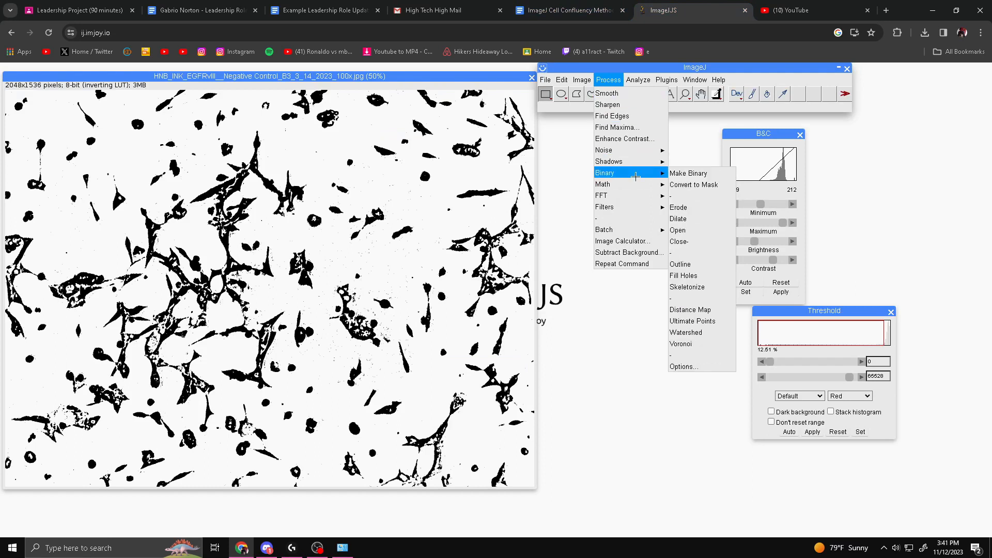
pyautogui.moveTo(678, 219)
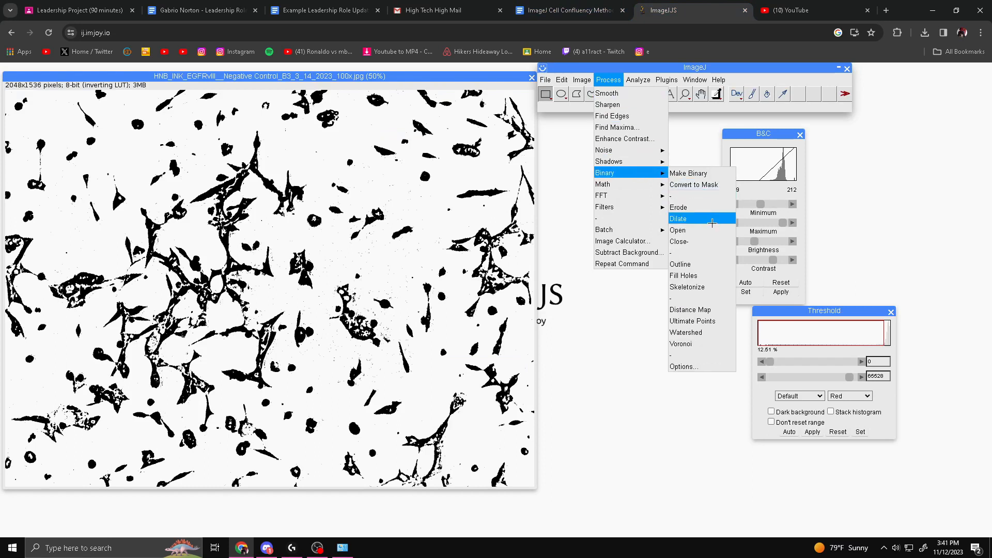
pyautogui.moveTo(702, 332)
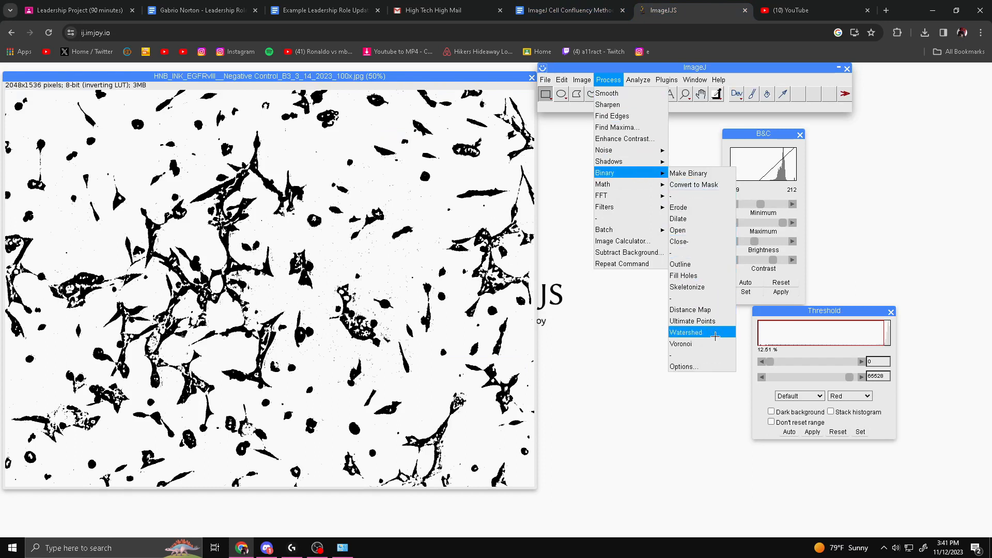
# Run Process > Binary > Watershed to separate touching cells
pyautogui.click(685, 332)
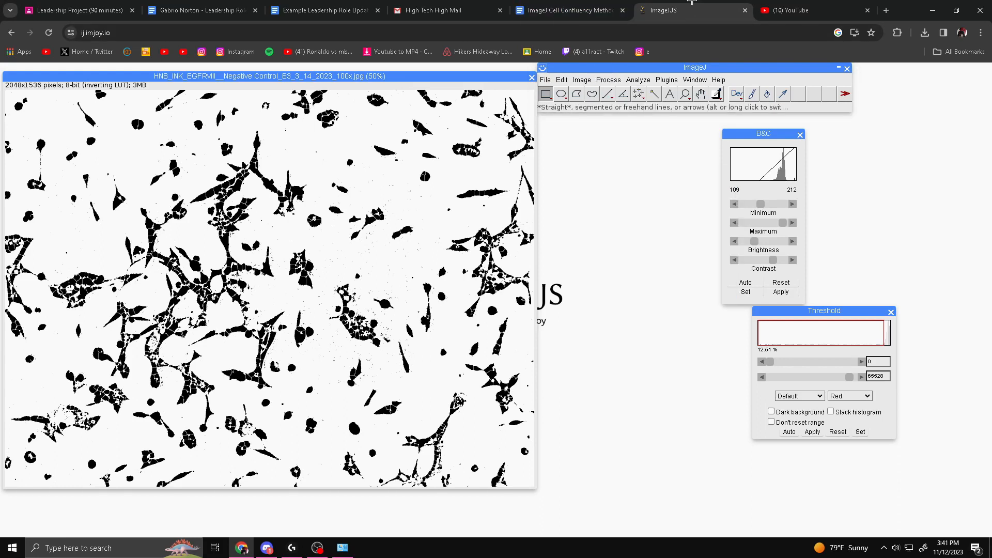
pyautogui.click(637, 79)
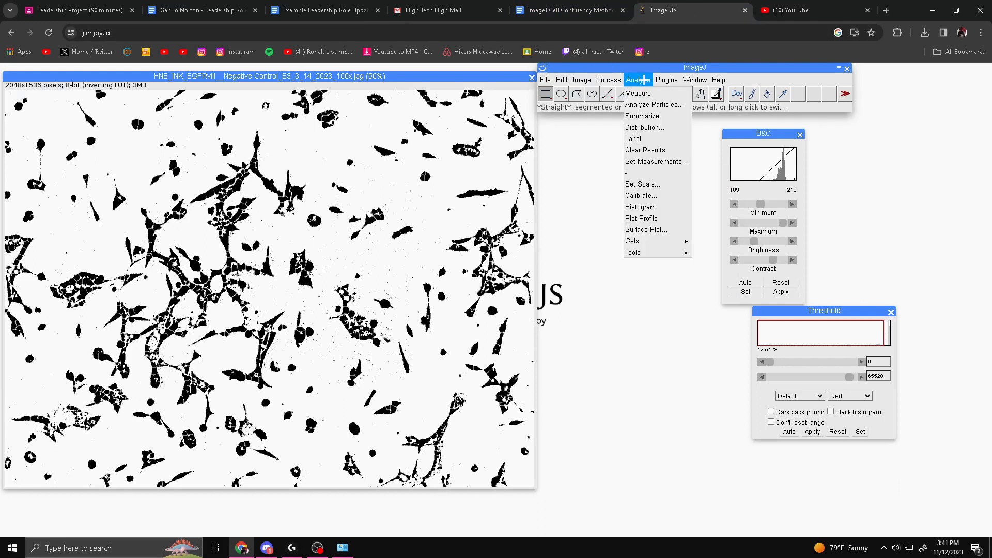
# Enable Area, Mean, Std dev, Min & max, Perimeter, Median and Area fraction measurements
pyautogui.click(656, 161)
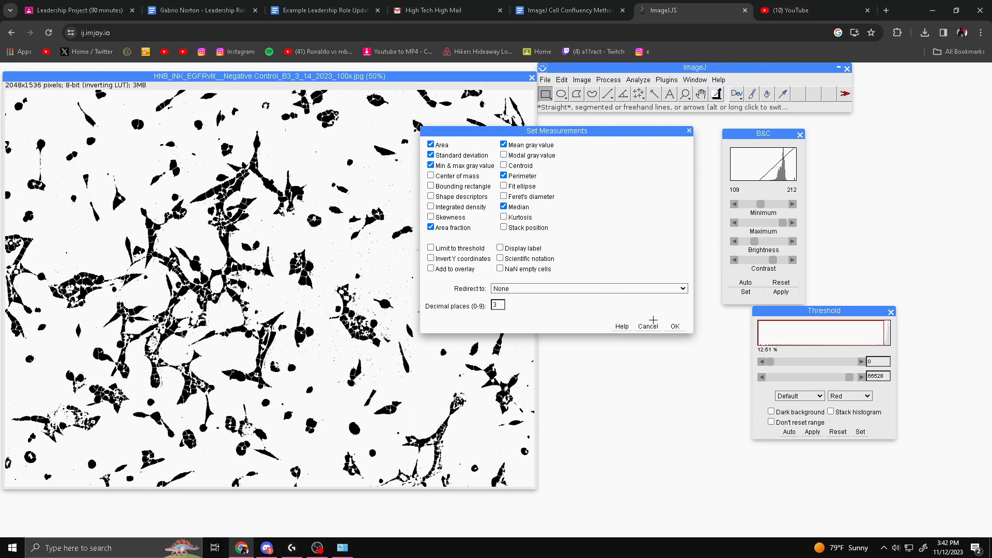
pyautogui.click(647, 326)
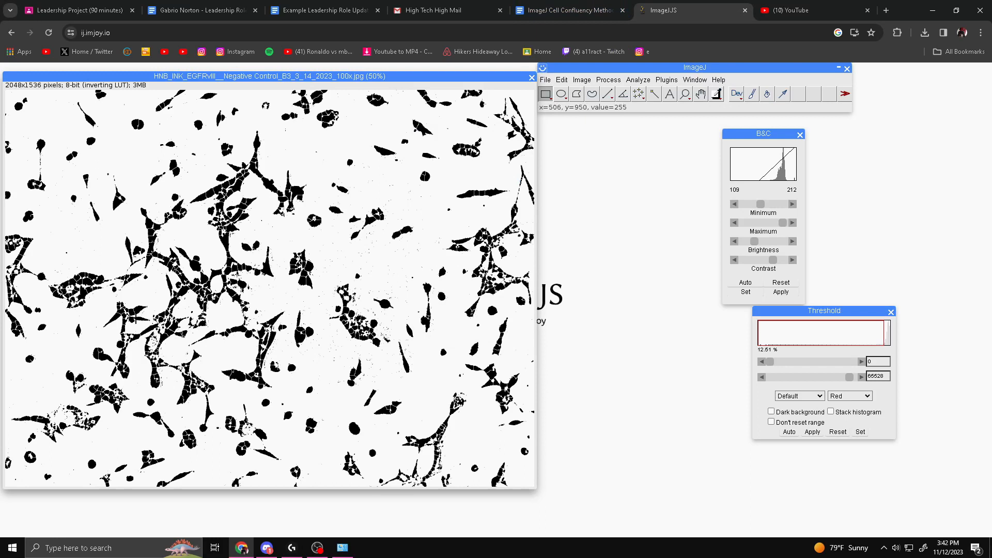
pyautogui.moveTo(321, 380)
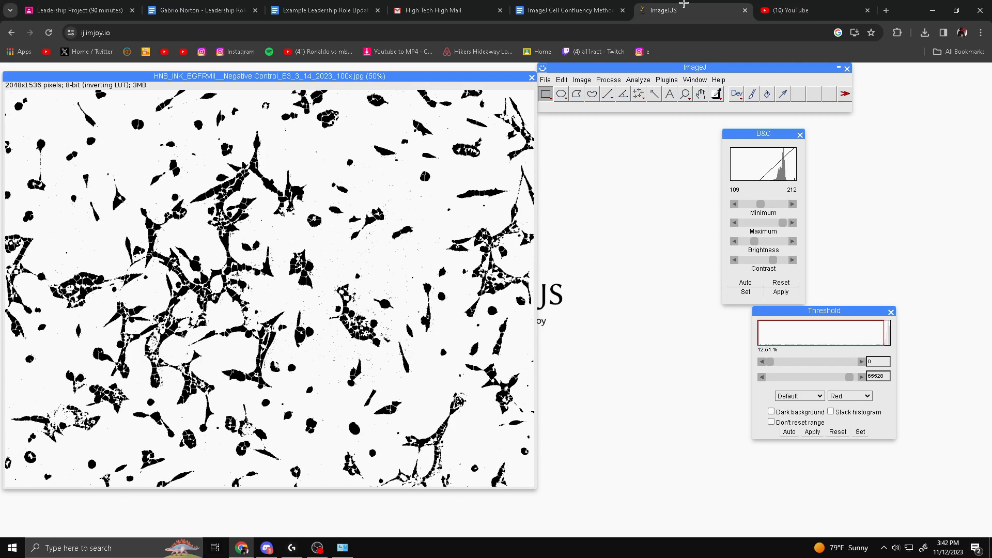
# Run Analyze Particles at size 100–Infinity showing Outlines, with results, summary and holes
pyautogui.click(637, 79)
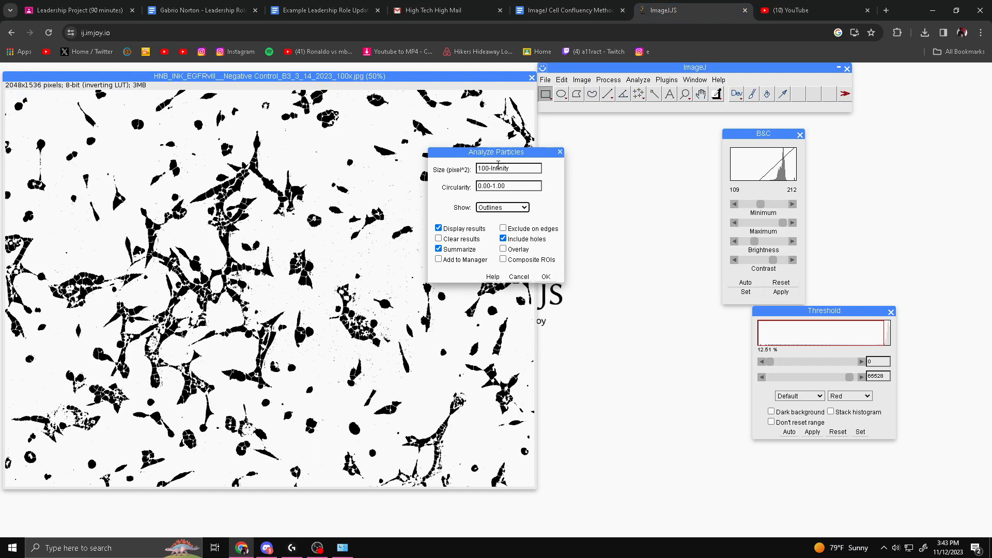
pyautogui.click(502, 207)
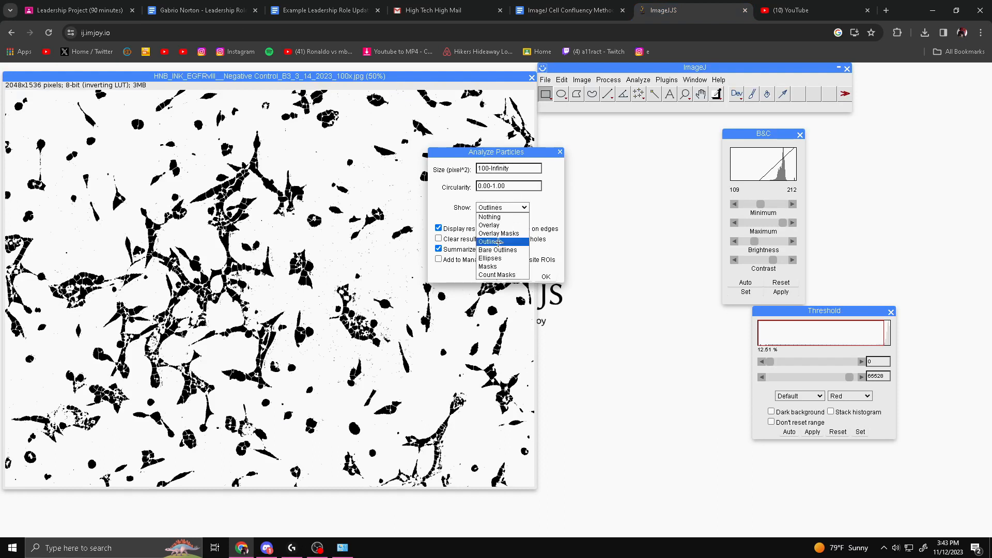
pyautogui.click(492, 241)
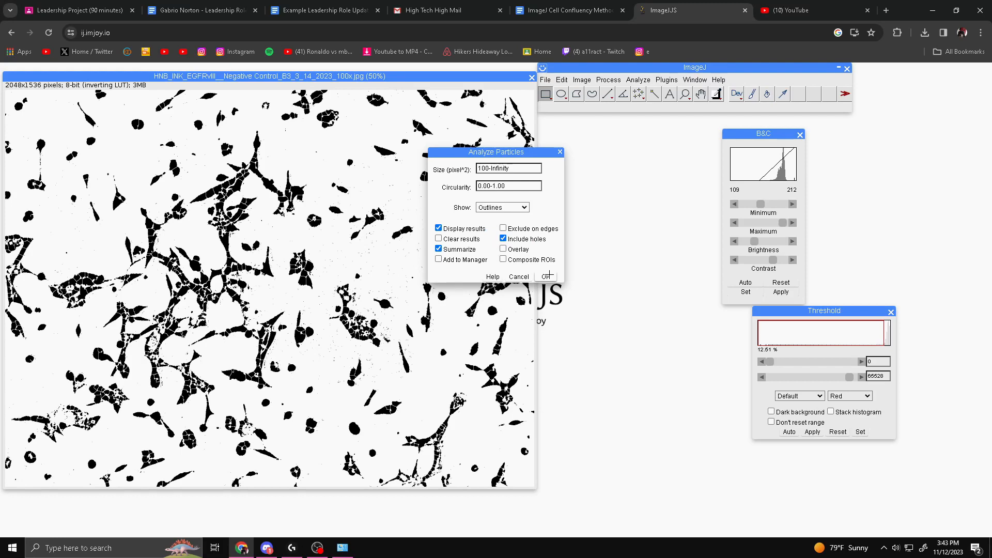
pyautogui.click(546, 276)
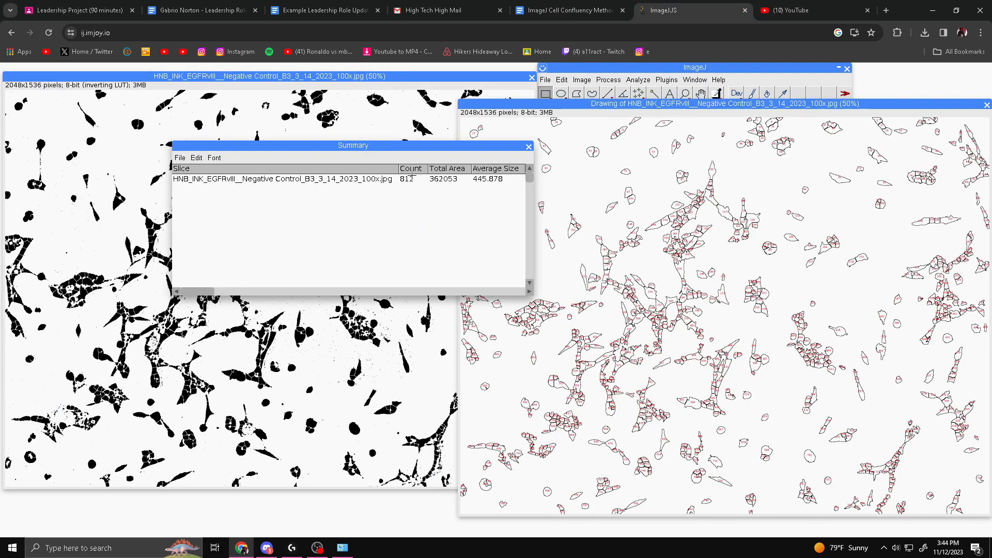
# Save the Summary table as 'Well#2.csv'
pyautogui.hscroll(3)
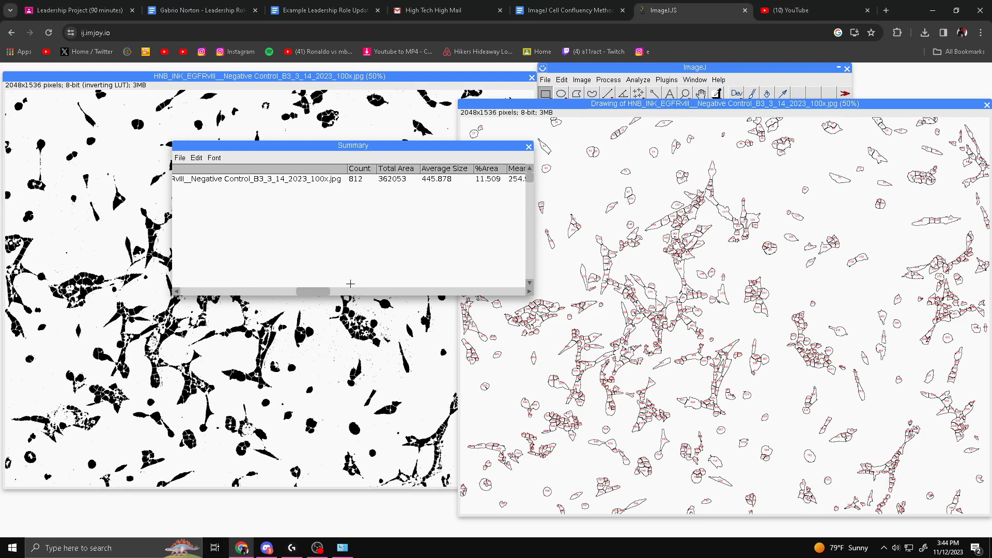
pyautogui.hscroll(3)
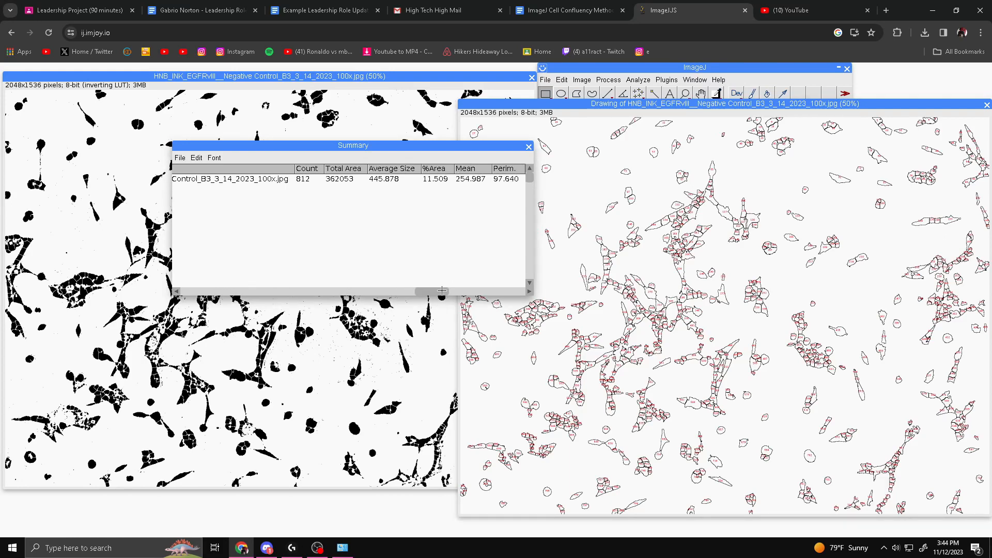
pyautogui.click(180, 158)
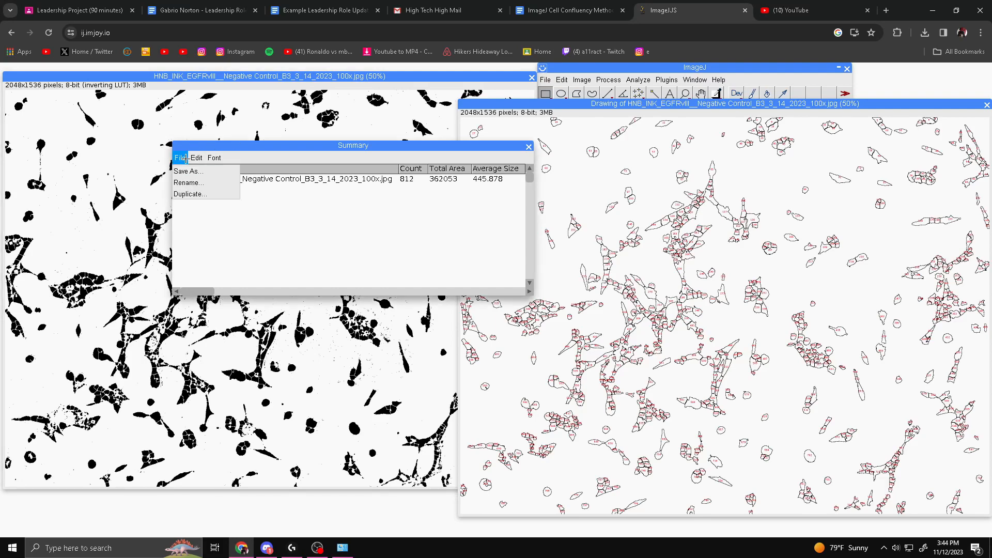
pyautogui.click(187, 171)
pyautogui.write('Well#2.csv')
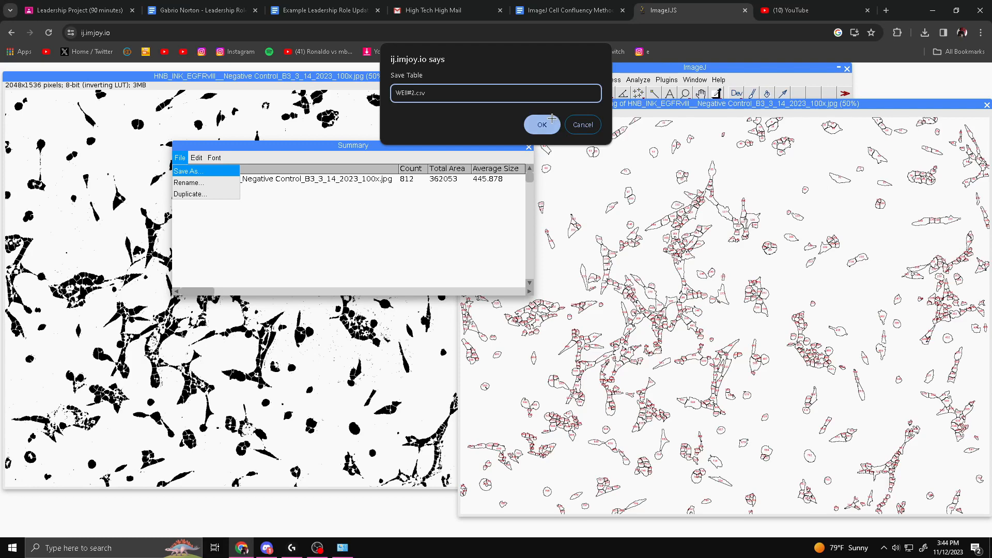
pyautogui.click(541, 125)
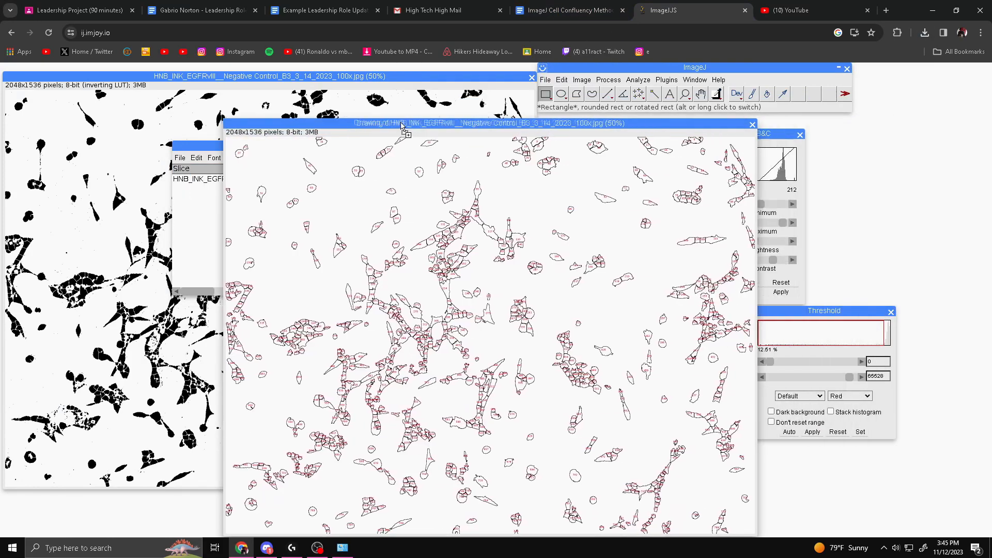
# Save the Drawing window's particle outlines as a JPEG, accepting the default file name
pyautogui.click(543, 79)
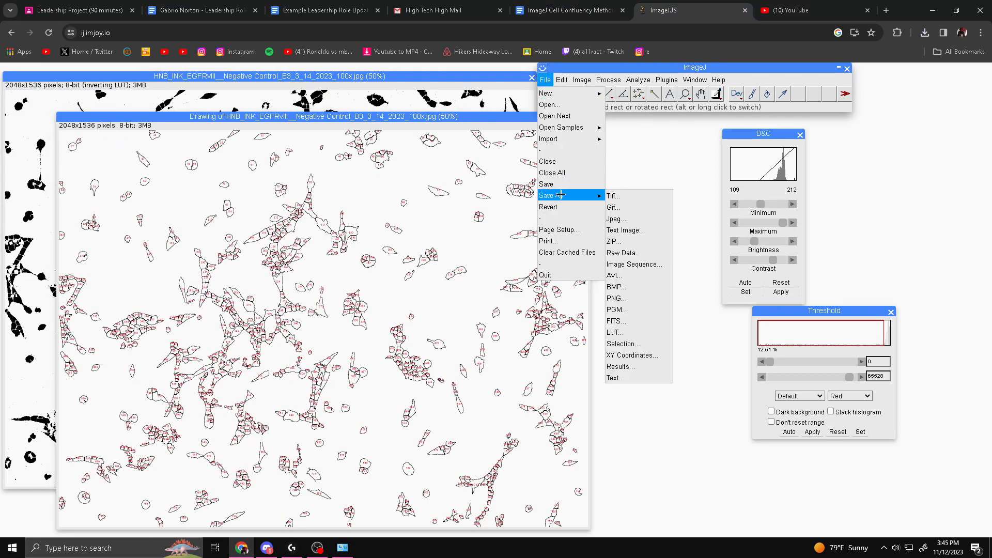
pyautogui.click(615, 218)
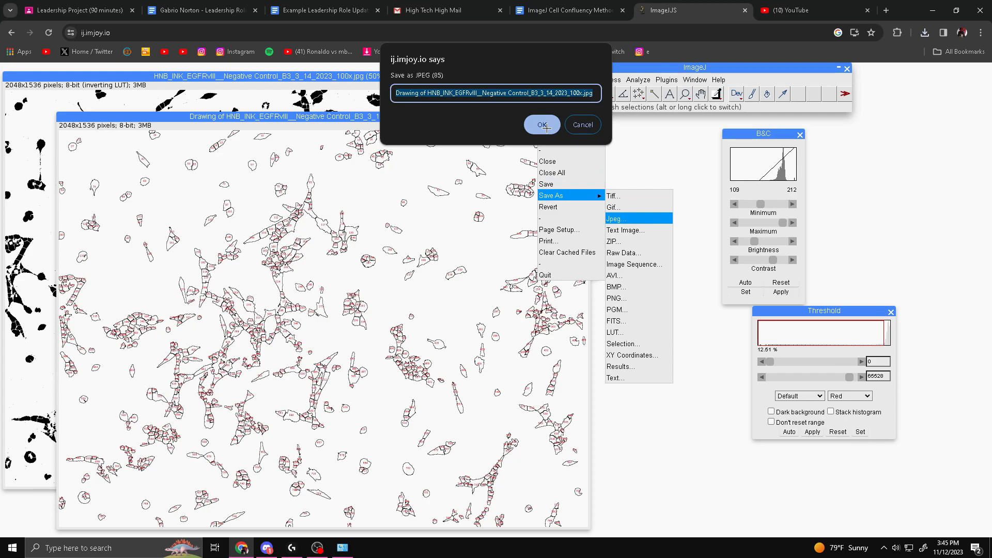
pyautogui.click(542, 125)
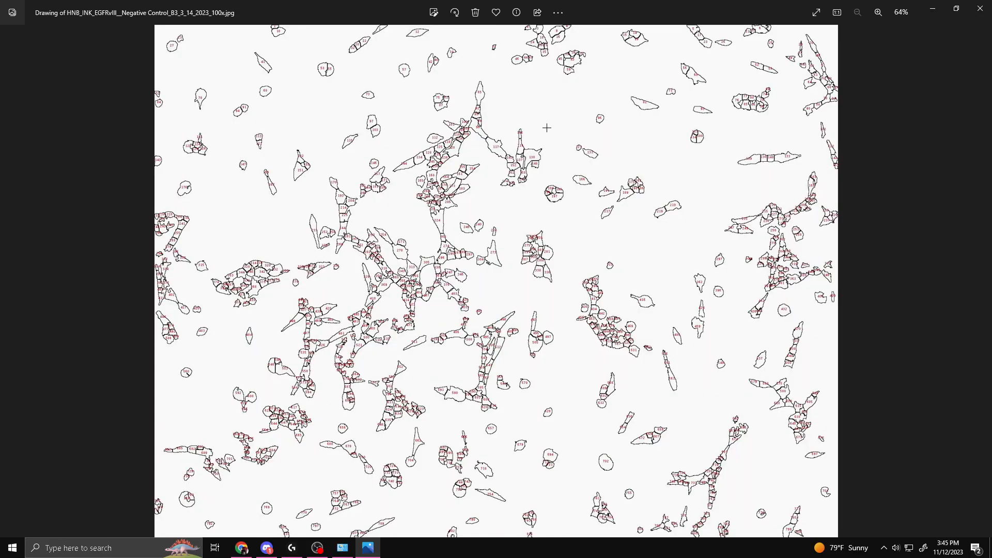
pyautogui.moveTo(564, 494)
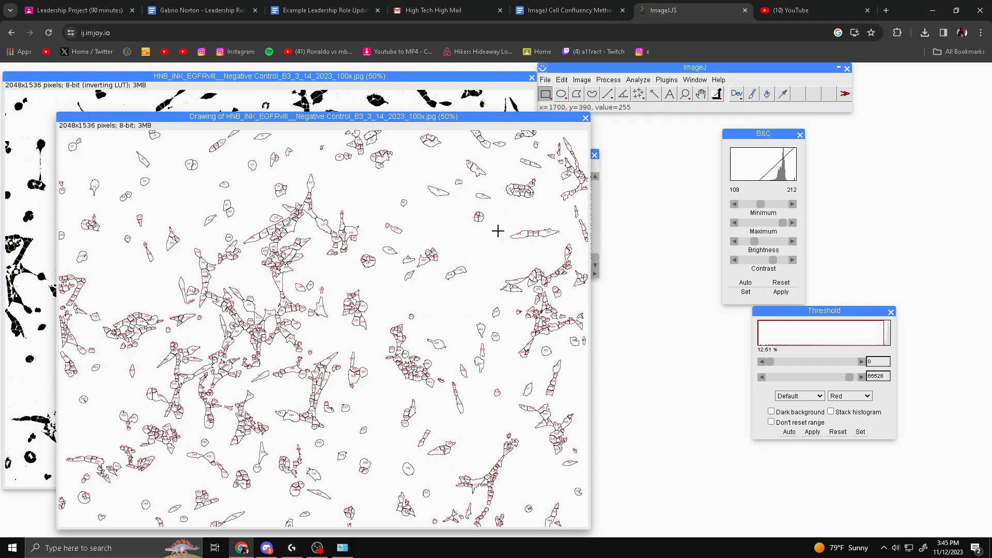
# Show Chrome's download list to confirm the Drawing JPEG and Well#2.csv arrived
pyautogui.click(927, 33)
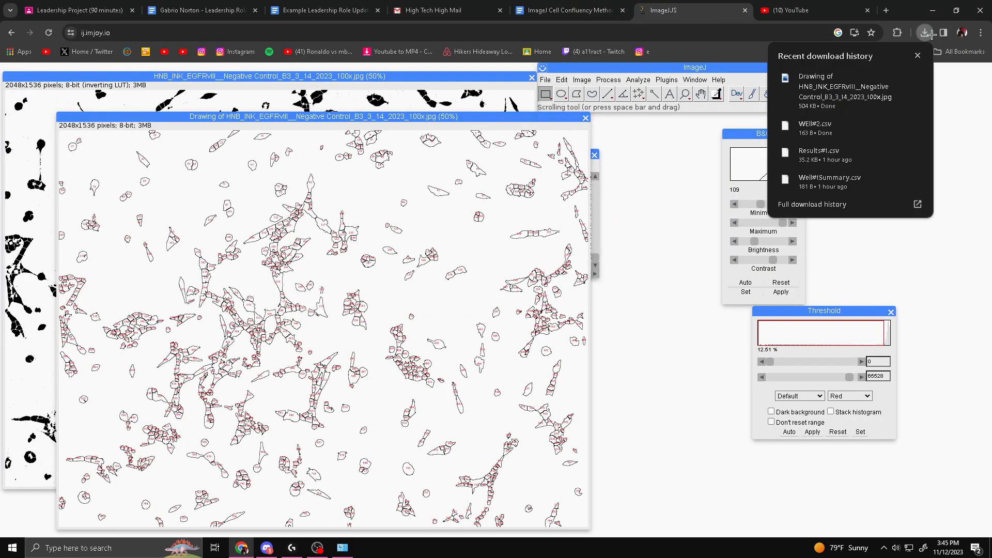
pyautogui.moveTo(842, 91)
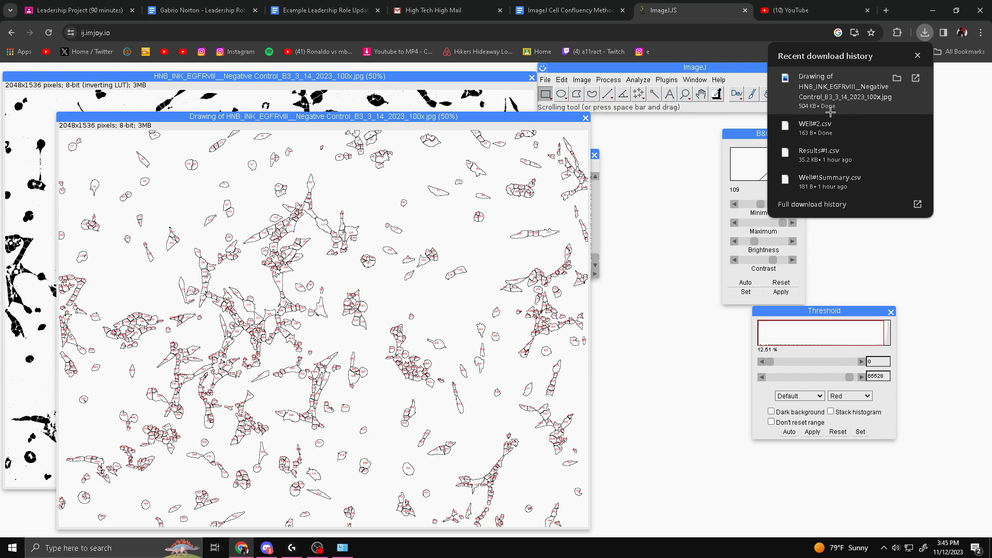
pyautogui.moveTo(831, 128)
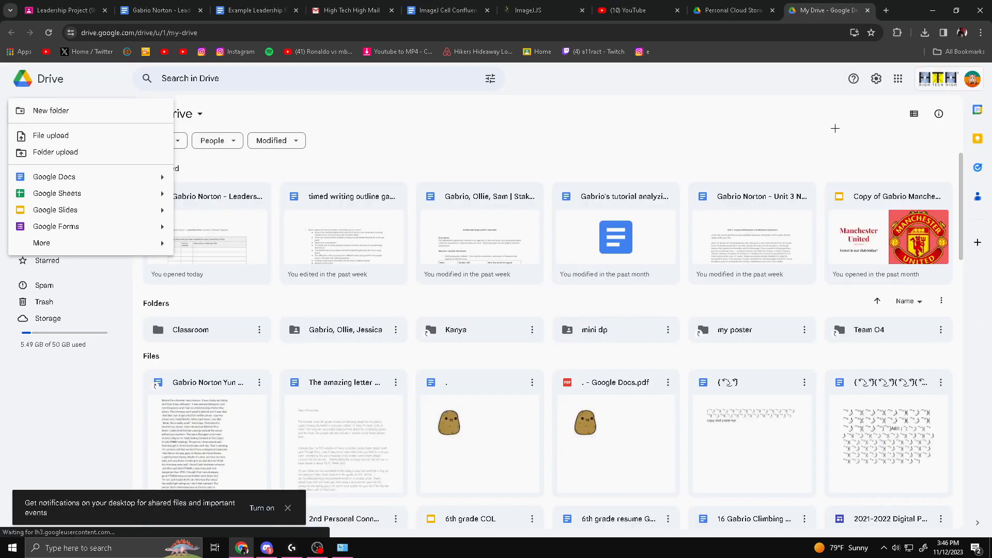
pyautogui.moveTo(50, 135)
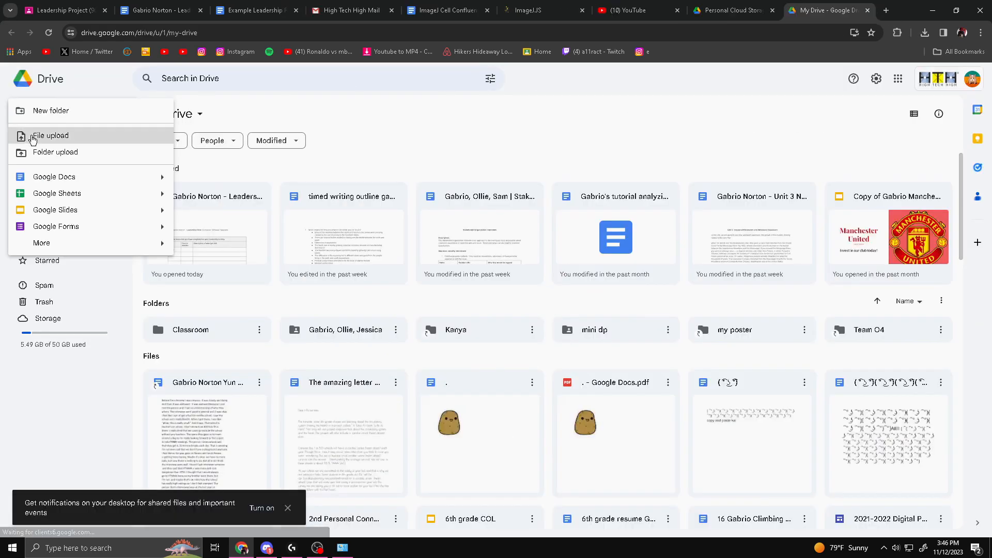
# Upload the Drawing JPEG and Well#2.csv to My Drive, then return to ImageJ.JS
pyautogui.click(50, 136)
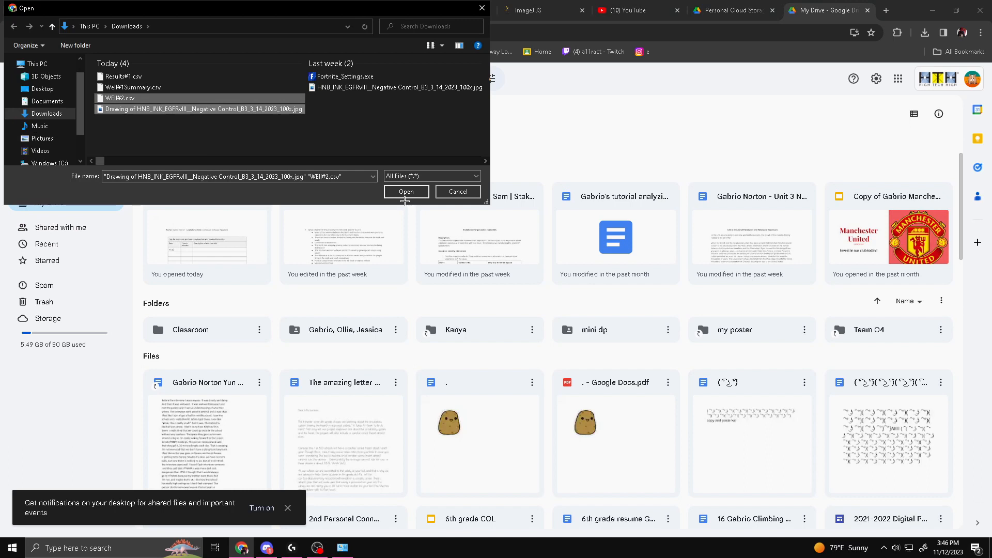
pyautogui.click(406, 192)
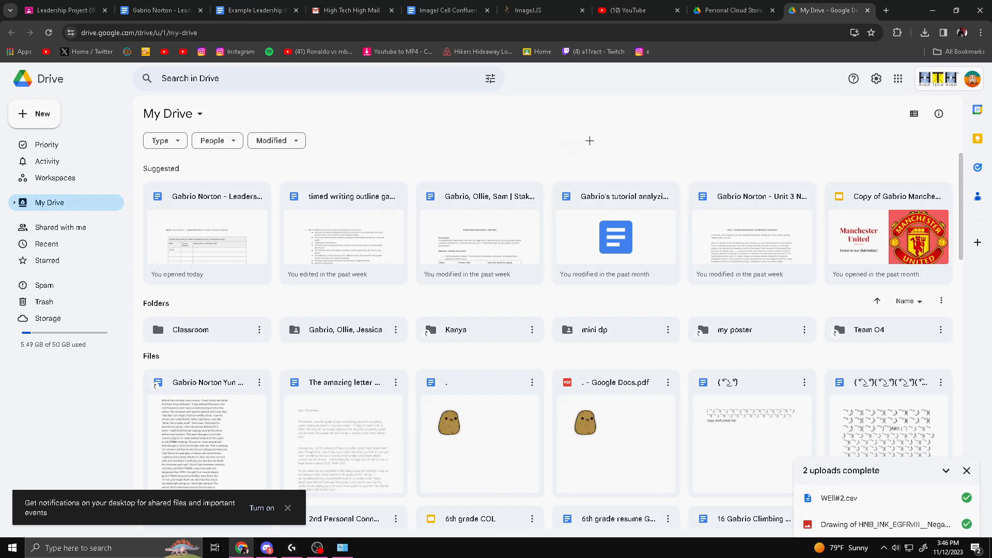
pyautogui.click(541, 10)
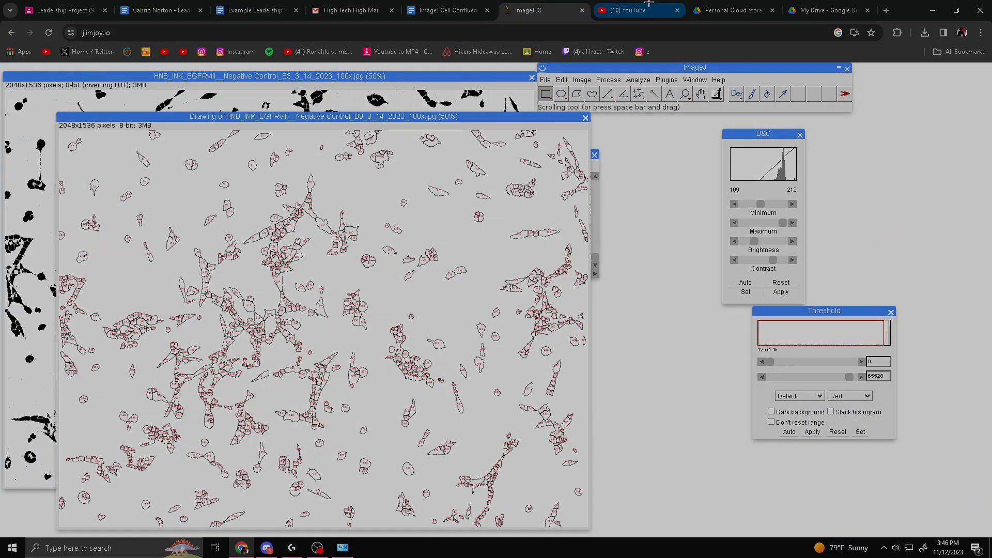
pyautogui.moveTo(730, 10)
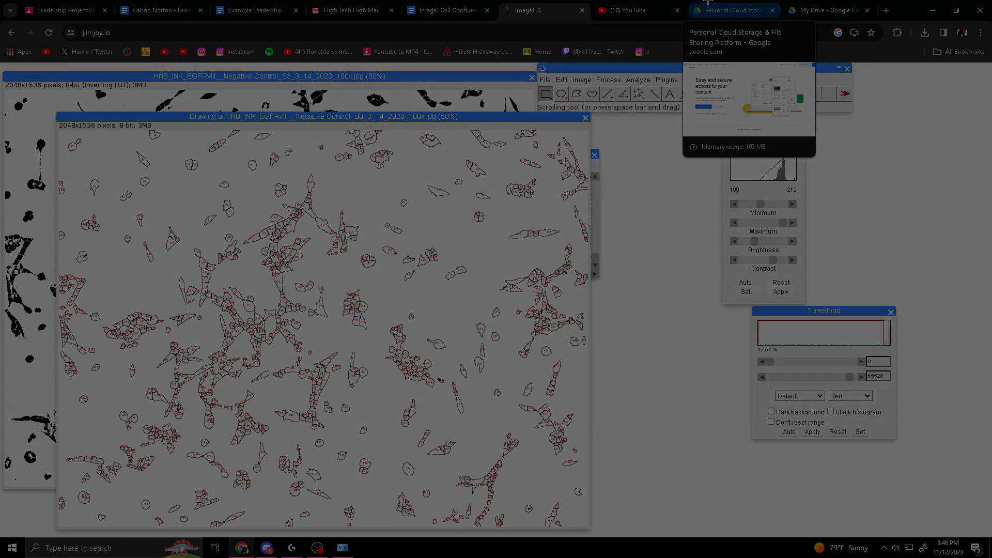